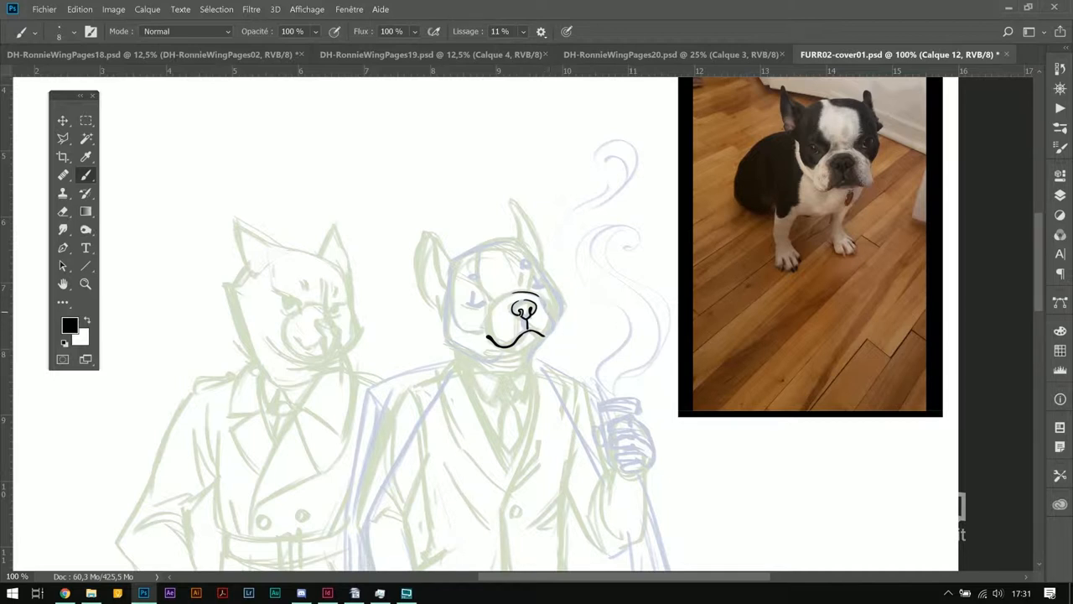
# Ink the terrier's face, ears and head outline in clean black lines.
pyautogui.moveTo(529, 316); pyautogui.dragTo(550, 327)
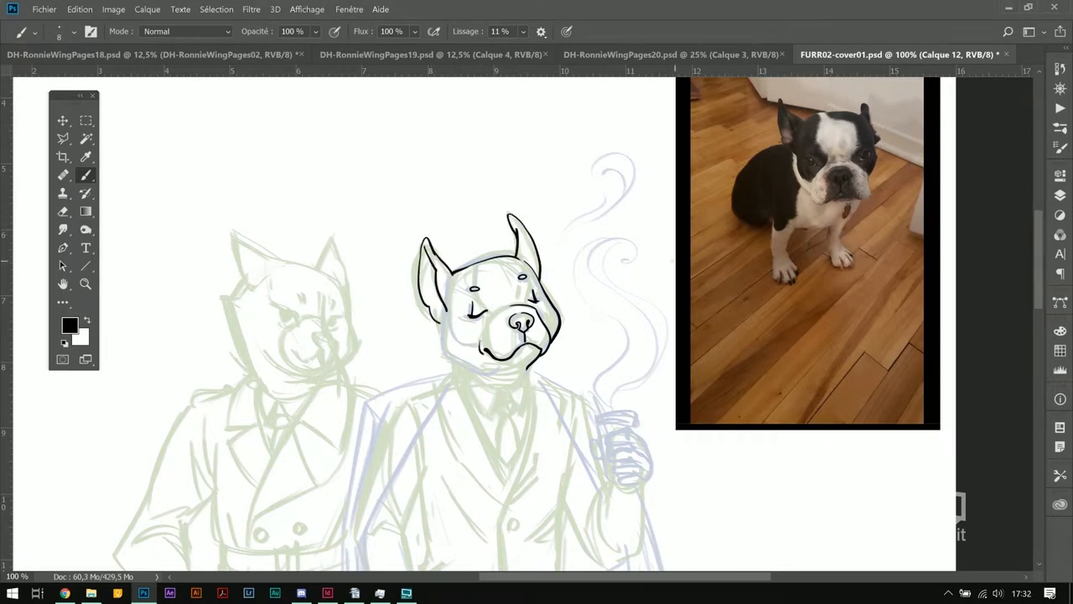
pyautogui.moveTo(453, 369); pyautogui.dragTo(512, 483)
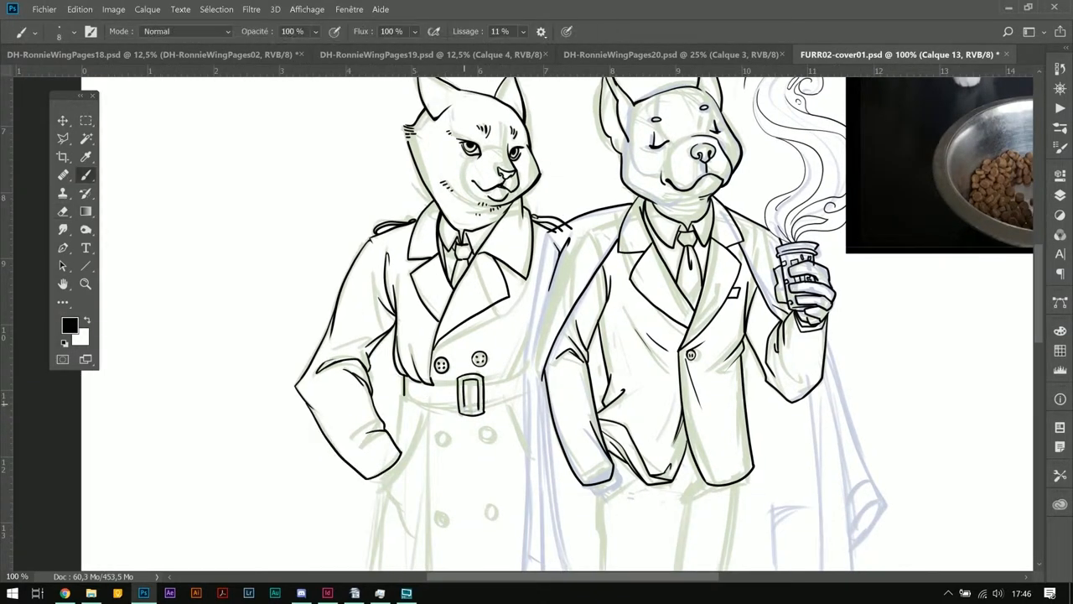
# Ink the trench coat's lower buttons, trousers, shoes and coat hem down the canvas.
pyautogui.scroll(-3)
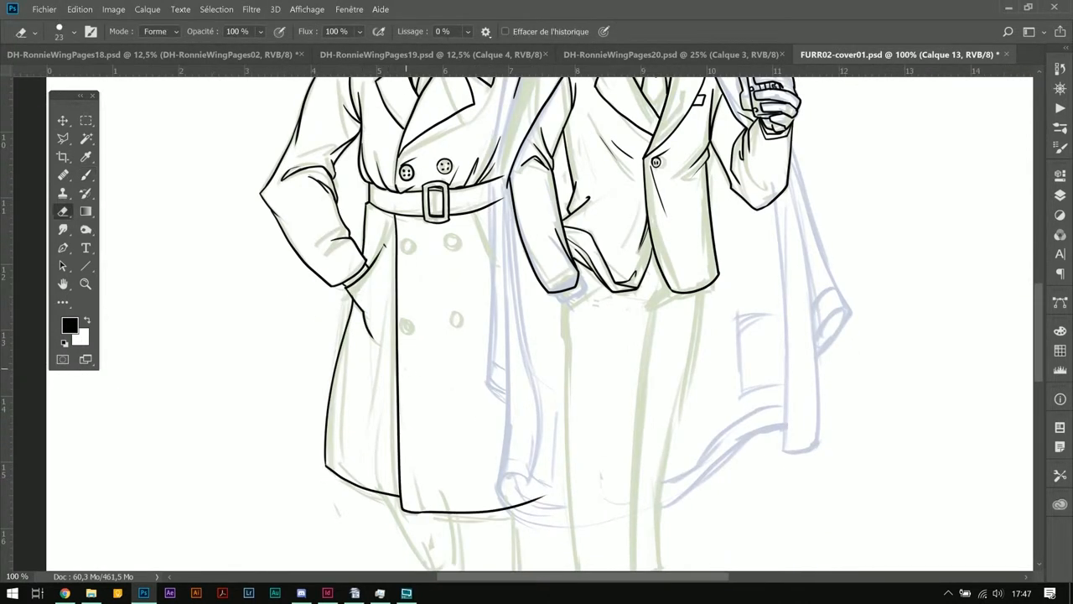
pyautogui.click(64, 174)
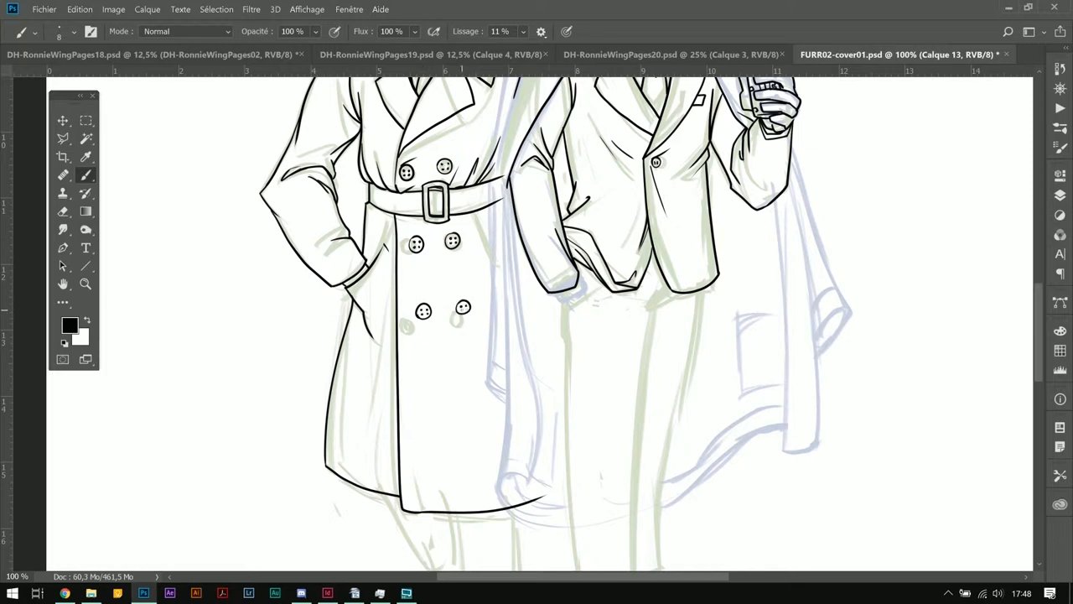
pyautogui.scroll(-3)
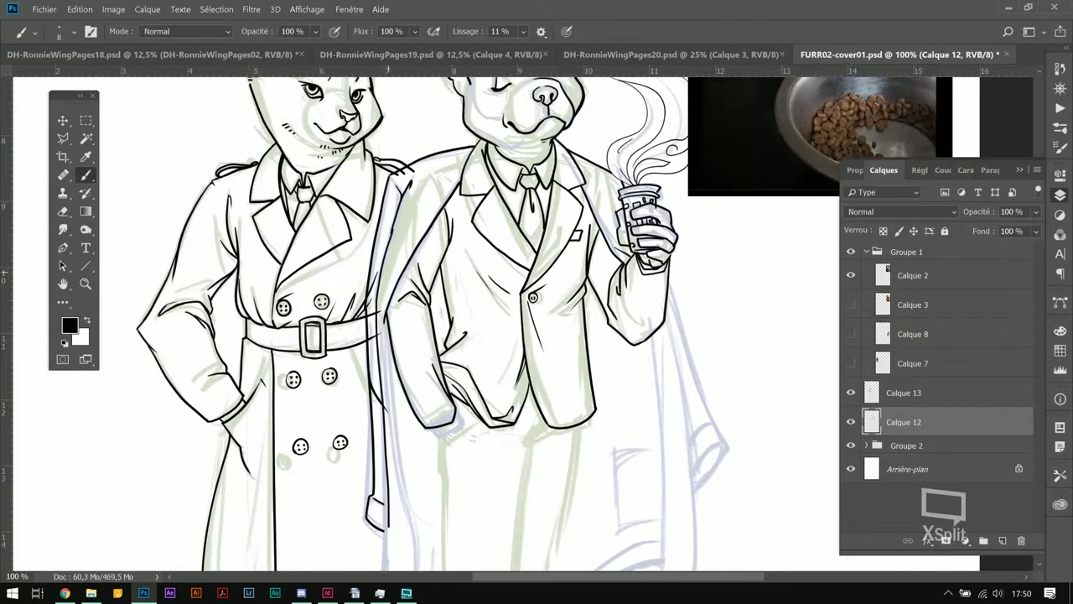
pyautogui.scroll(-3)
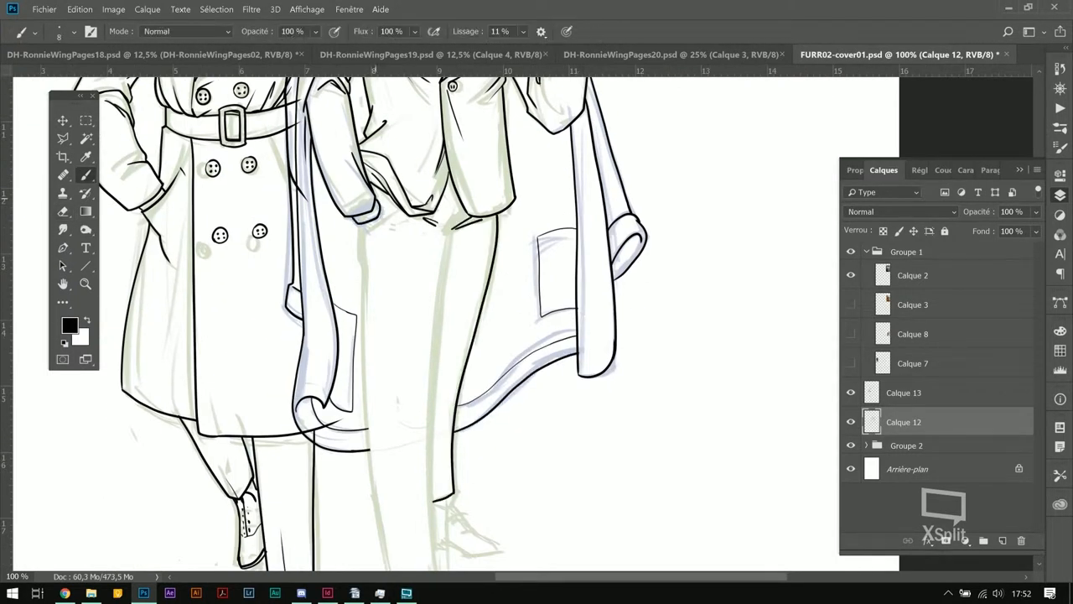
pyautogui.scroll(-3)
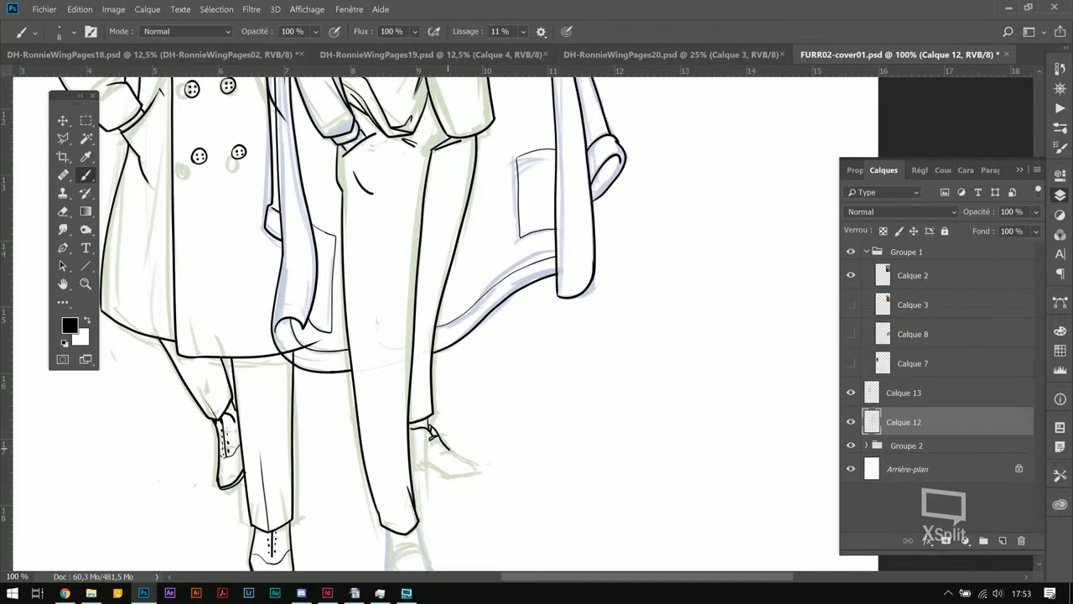
pyautogui.scroll(-3)
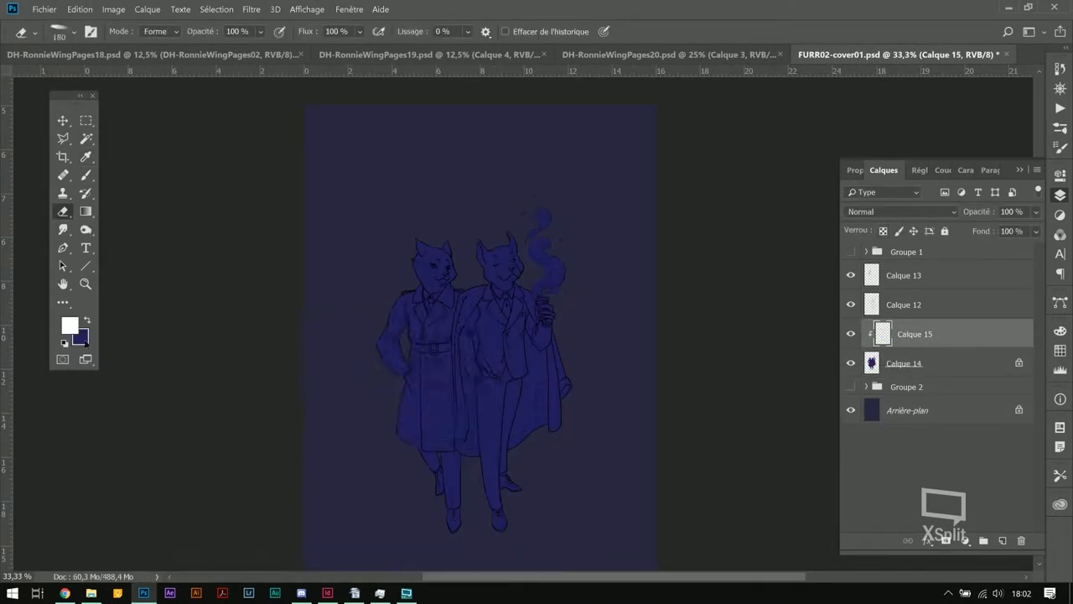
# Paint flat purple, pink and blue colours on the figures and choose a new paint colour.
pyautogui.click(84, 177)
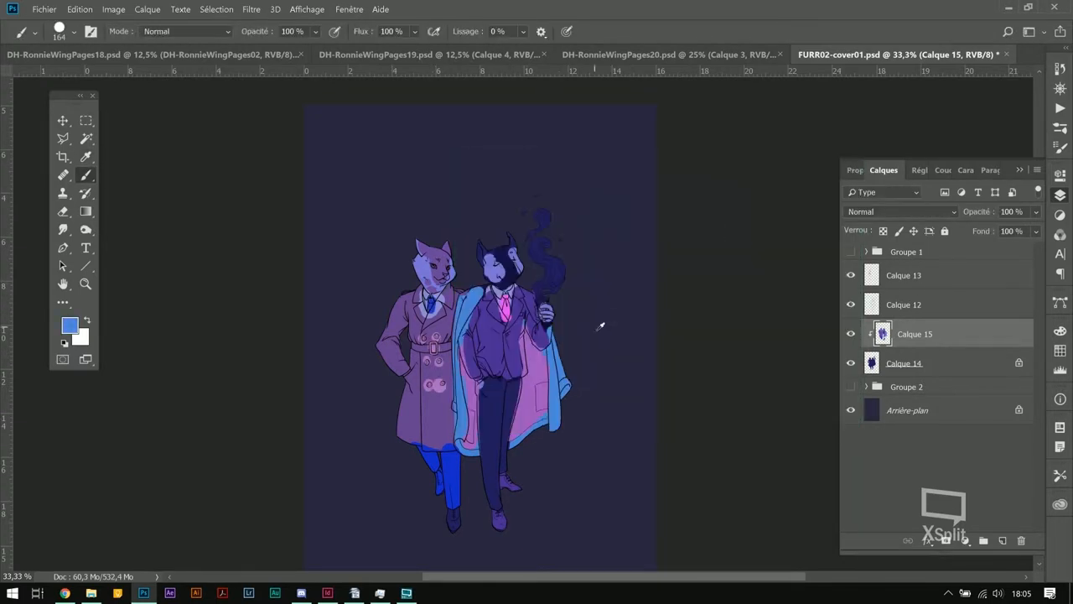
pyautogui.click(67, 326)
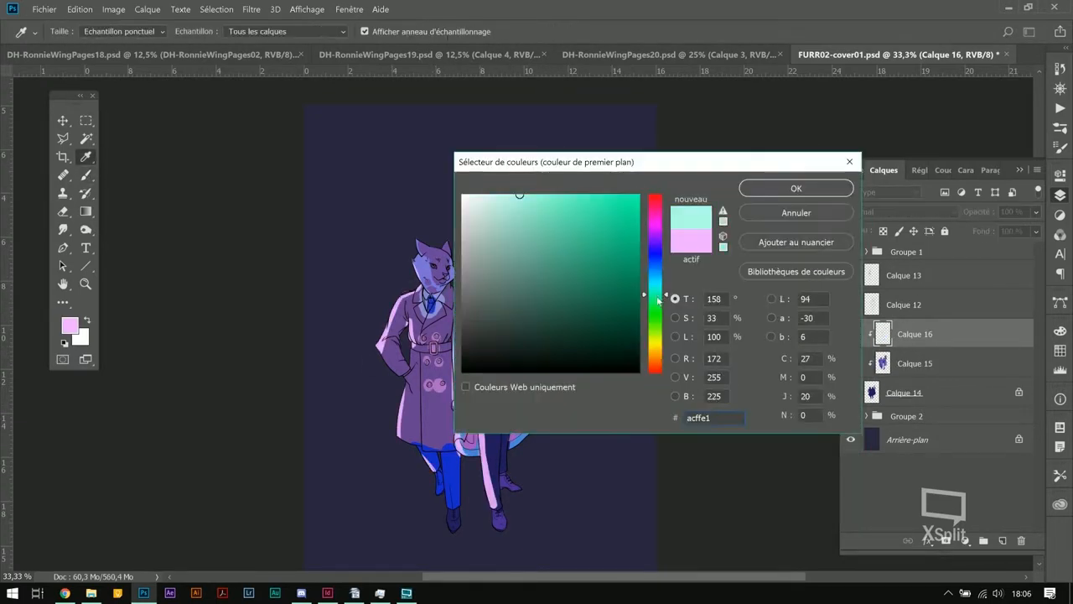
# Confirm the glow colour, then pick and confirm a dark colour for the fur markings.
pyautogui.click(795, 188)
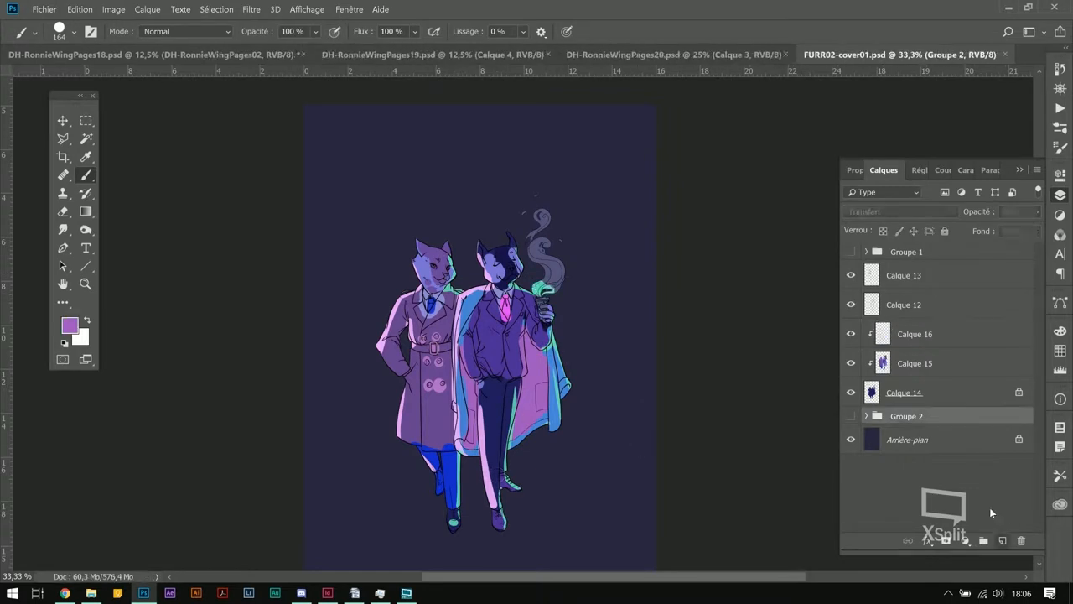
pyautogui.click(70, 329)
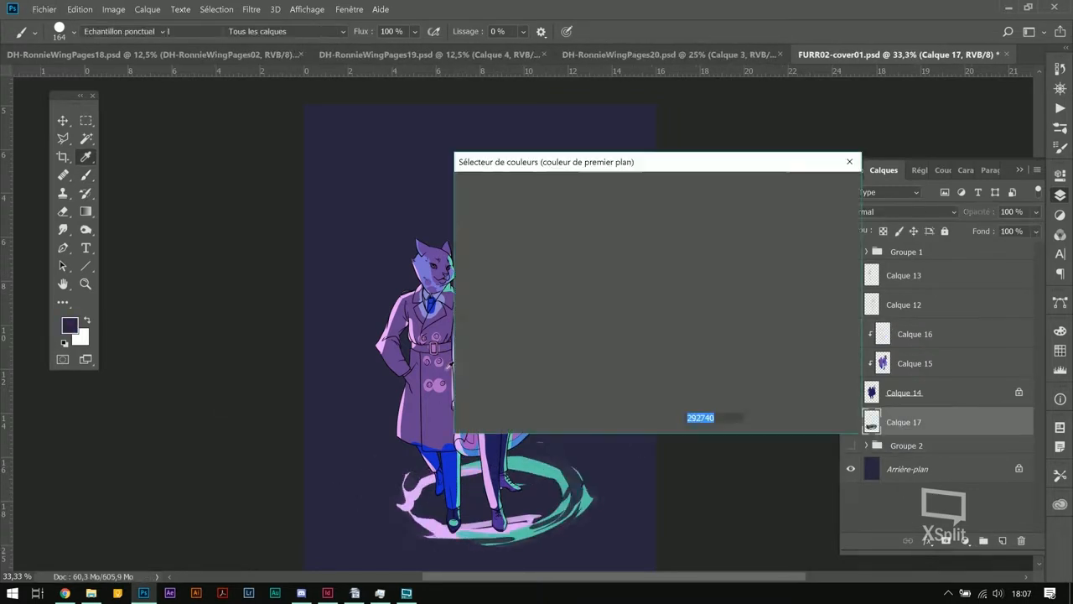
pyautogui.click(849, 161)
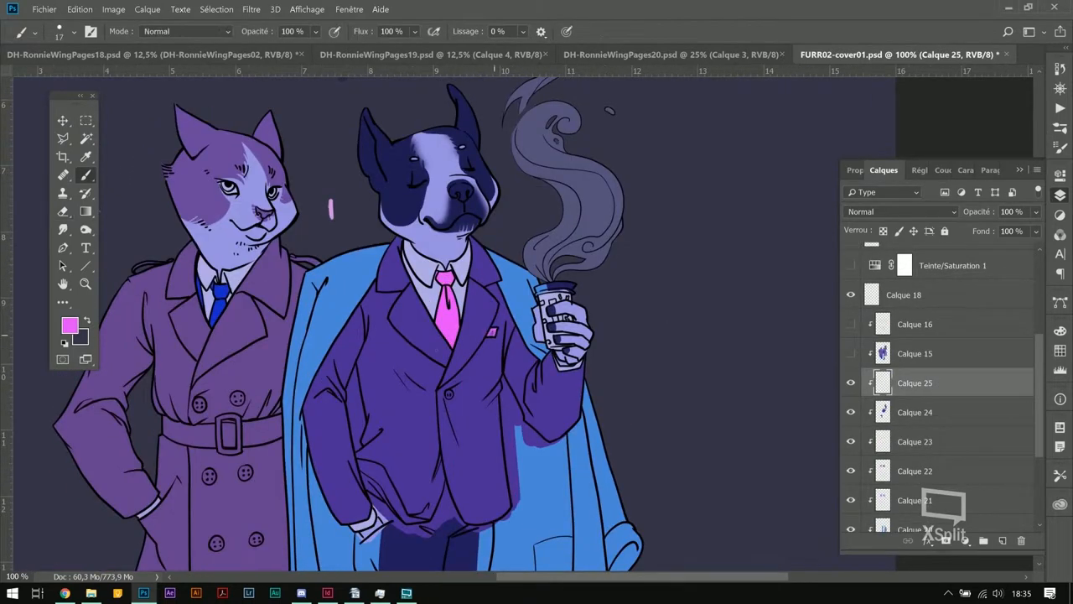
# Draw pink shard shapes floating around both characters' heads.
pyautogui.scroll(-3)
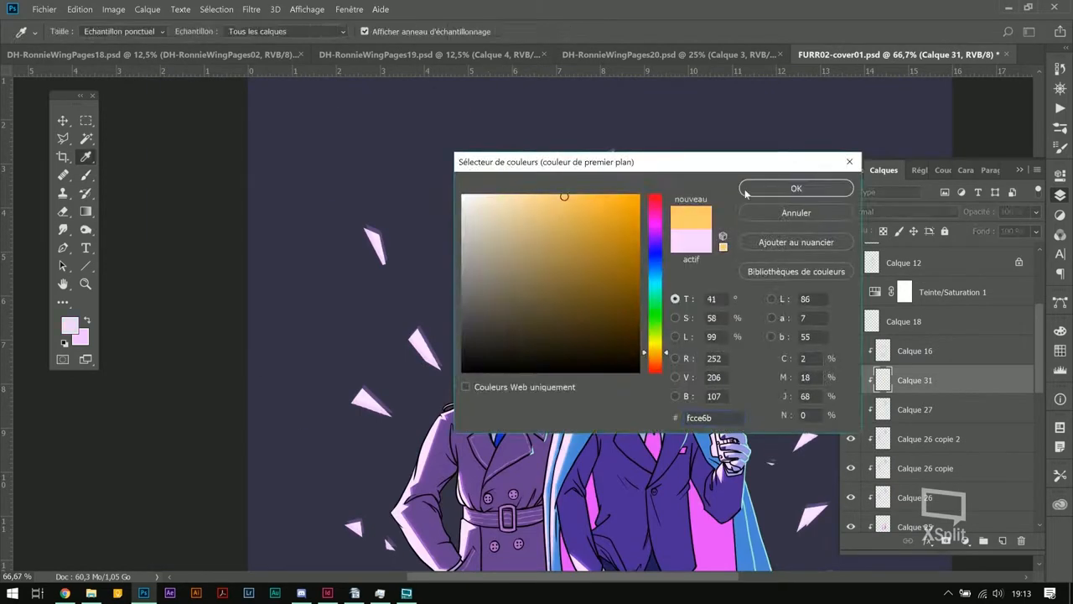
# Confirm the pale colour and paint white and teal shards with a dark shadow underfoot.
pyautogui.click(795, 188)
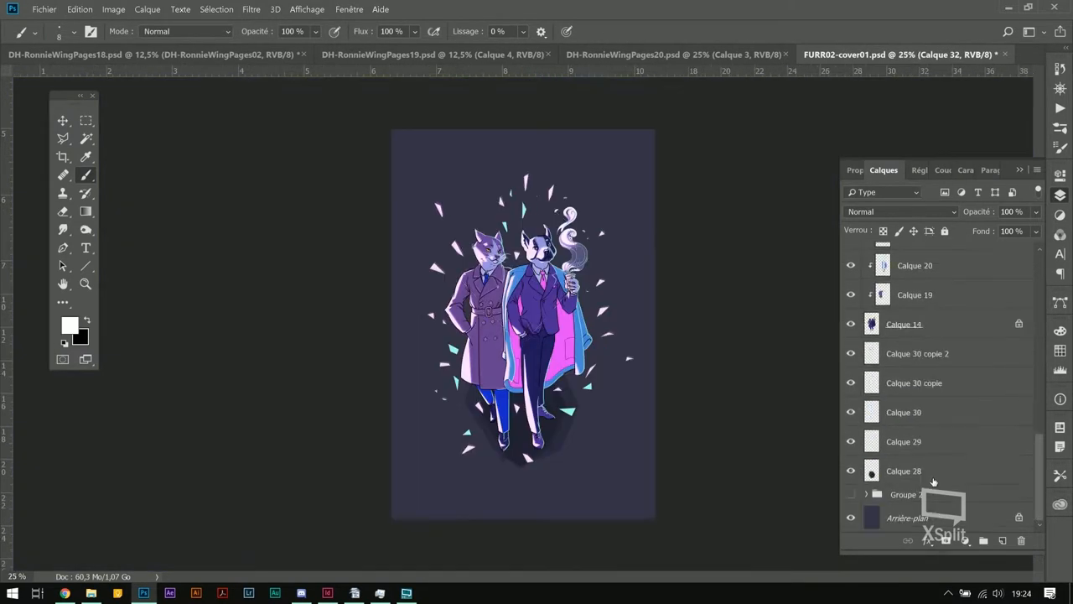
# Paint the dark diamond backdrop and expand its selection via Select > Modify > Expand.
pyautogui.click(904, 470)
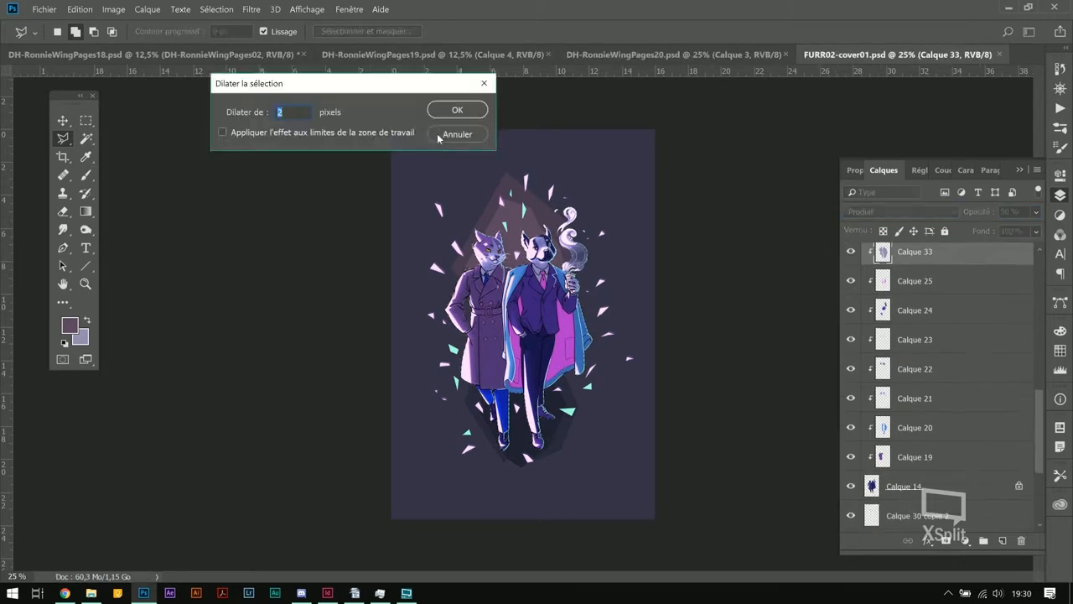
pyautogui.click(457, 111)
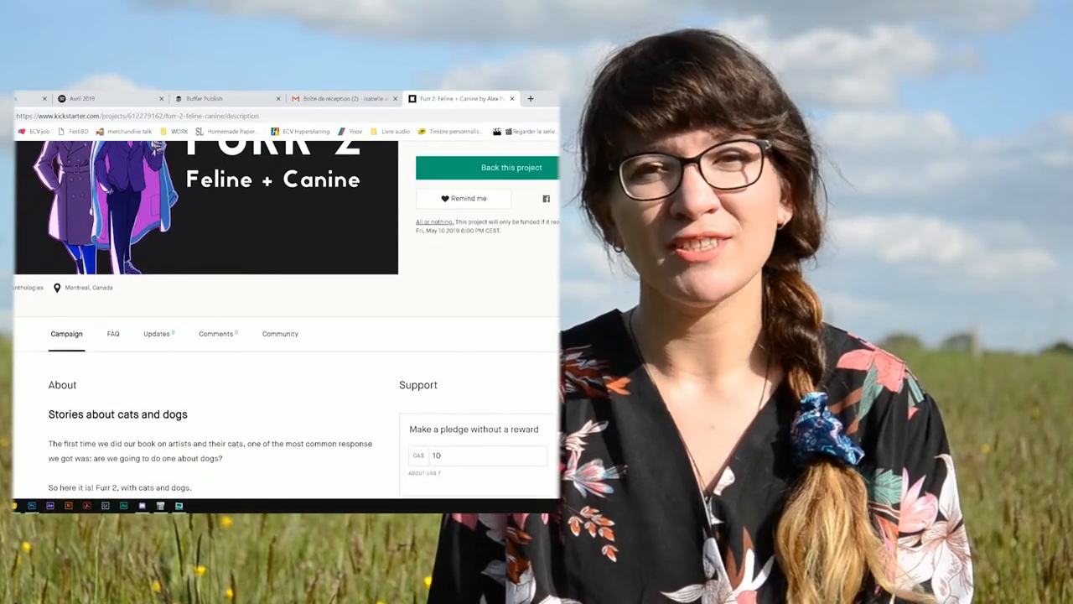
# Scroll the Furr 2 Kickstarter page down to the Coco and Boubou sections.
pyautogui.scroll(-3)
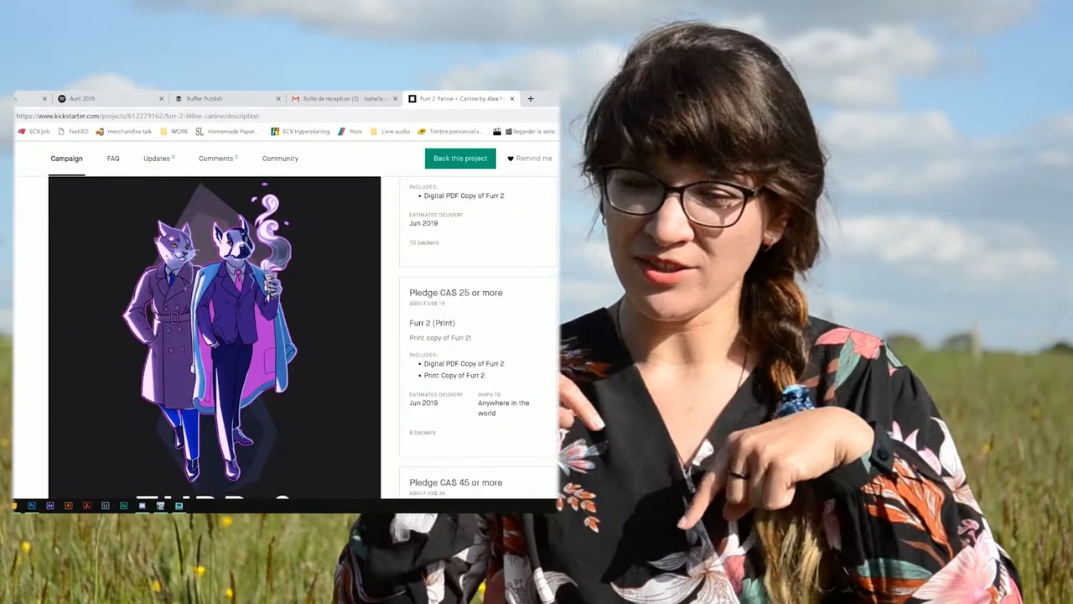
pyautogui.scroll(-3)
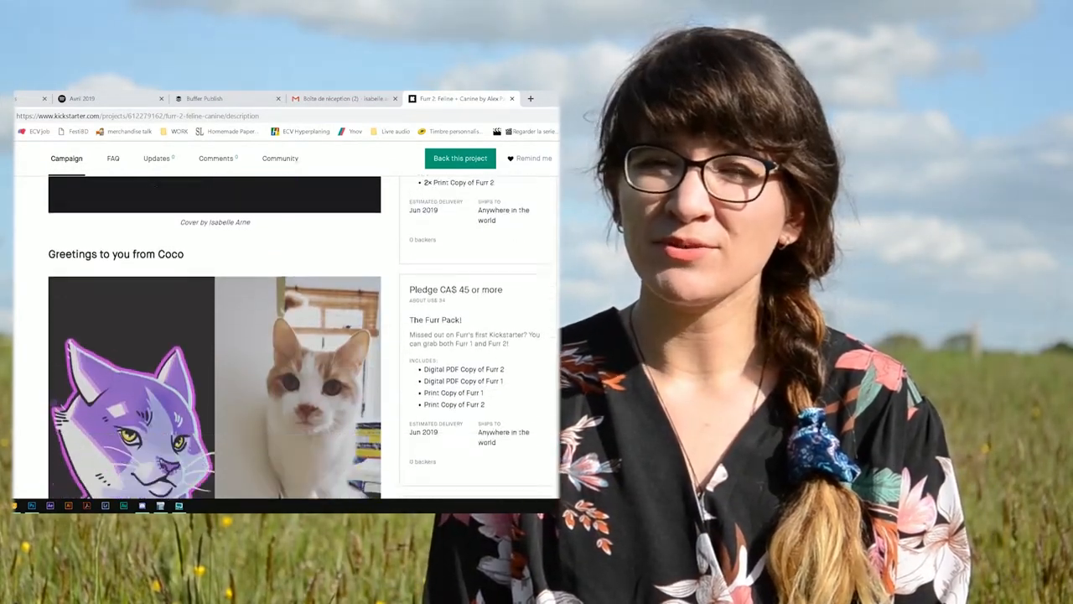
pyautogui.scroll(-3)
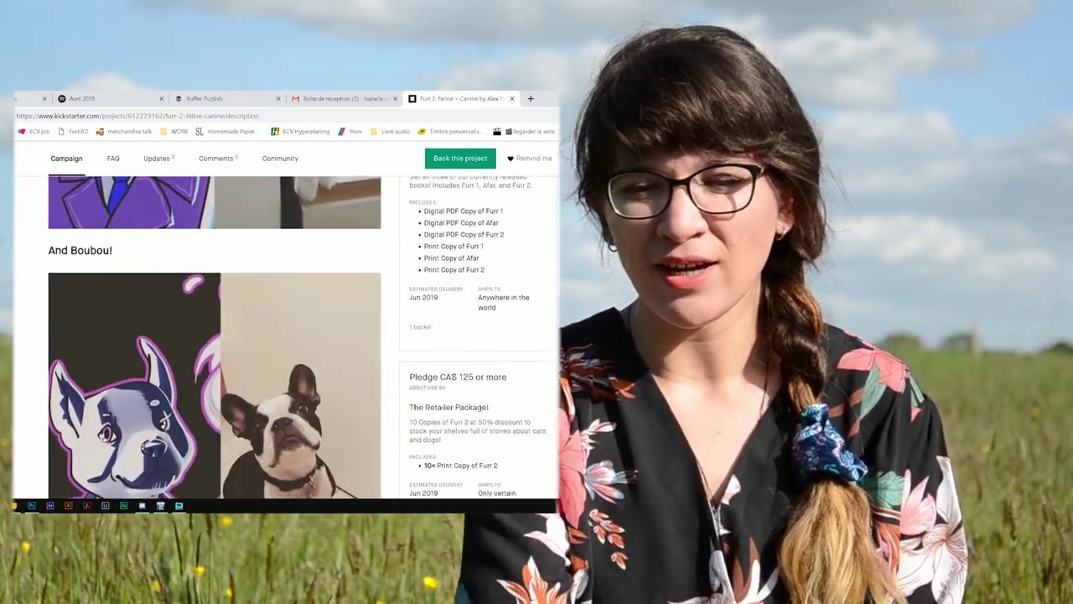